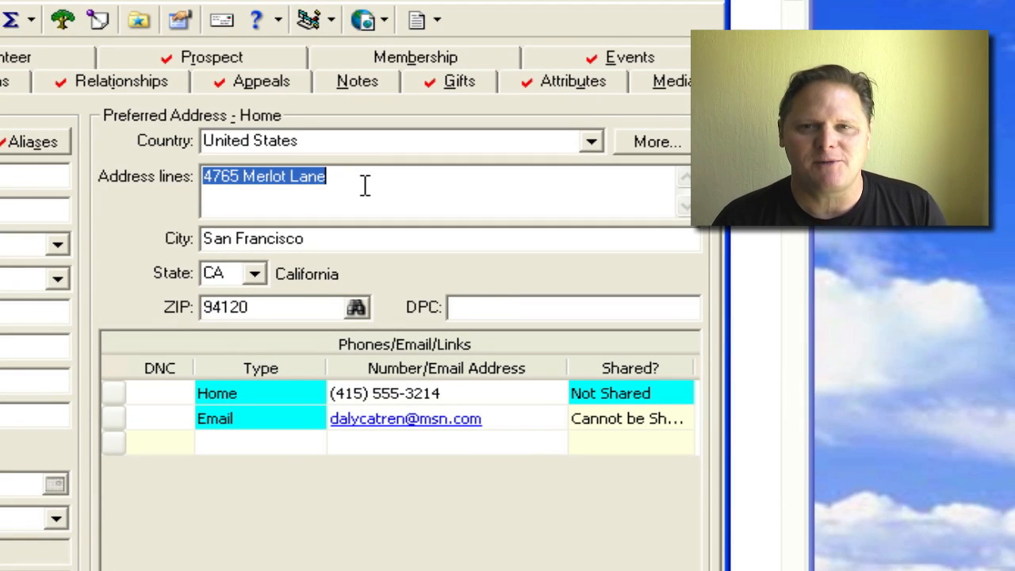
- Leave the constituent record and return to the Records > Constituents page
type("12")
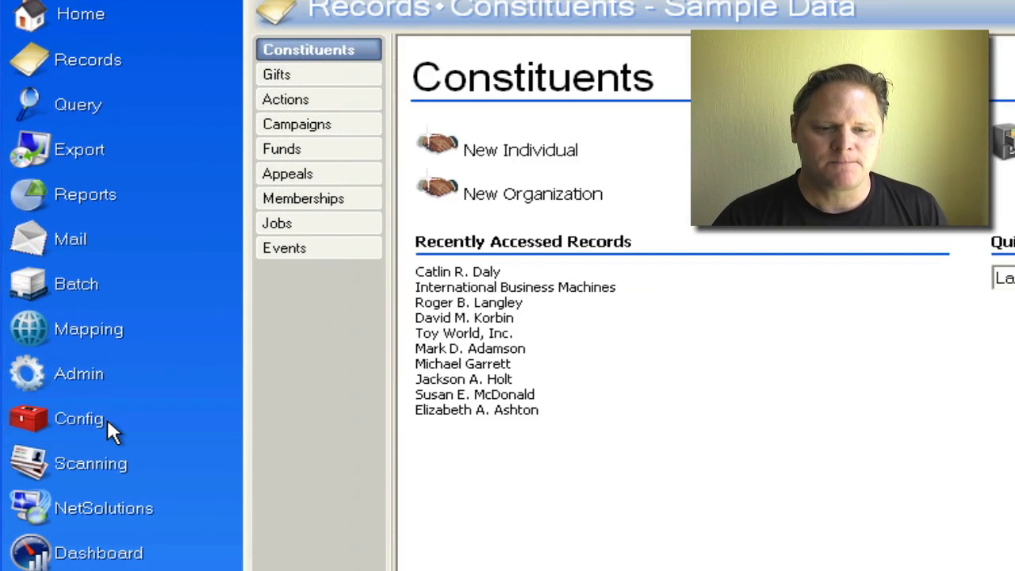
- In Configuration > Business Rules > General, confirm the default copied-address type is Former Address
left_click(80, 418)
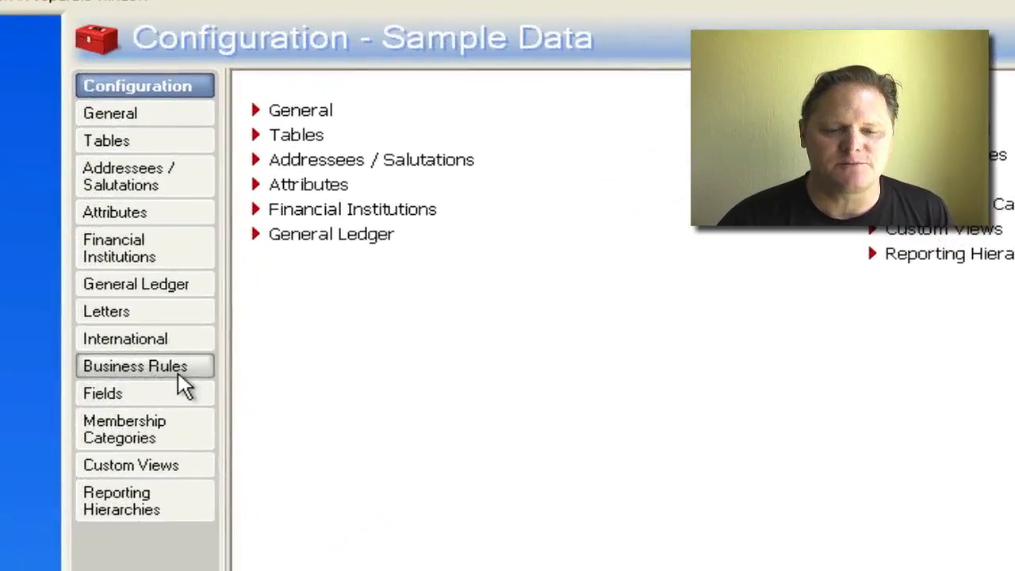
left_click(135, 365)
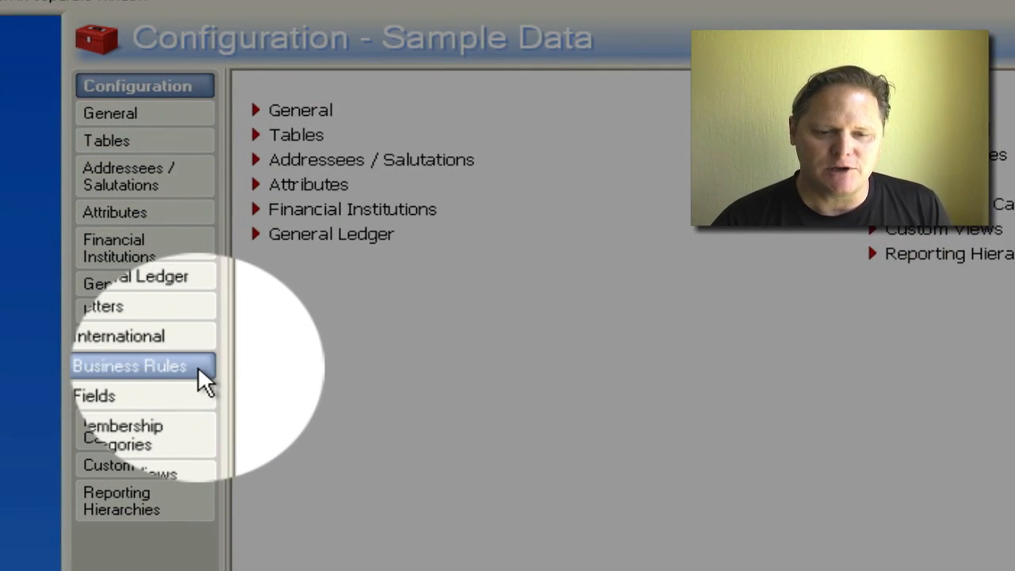
left_click(134, 365)
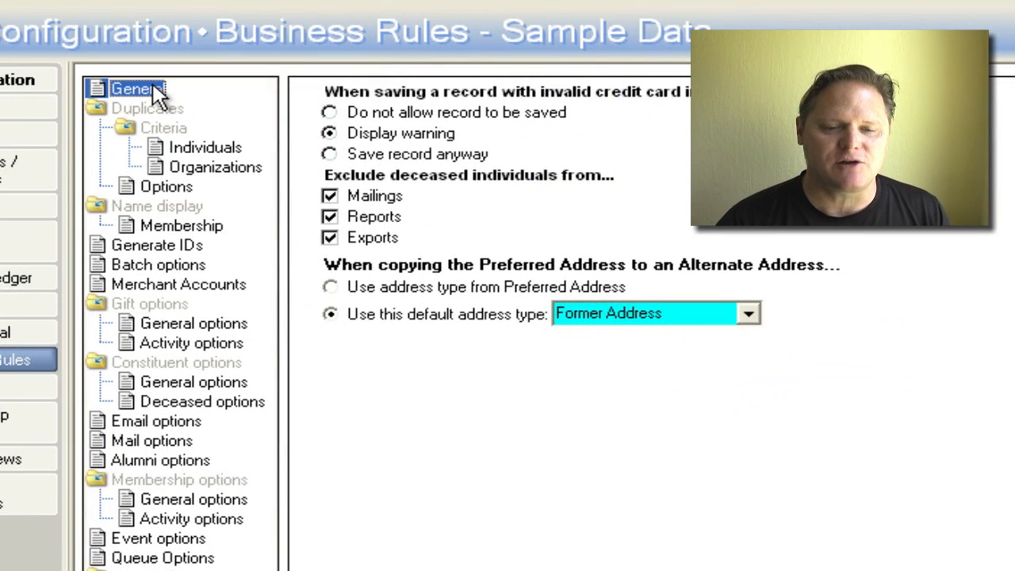
mouse_move(452, 284)
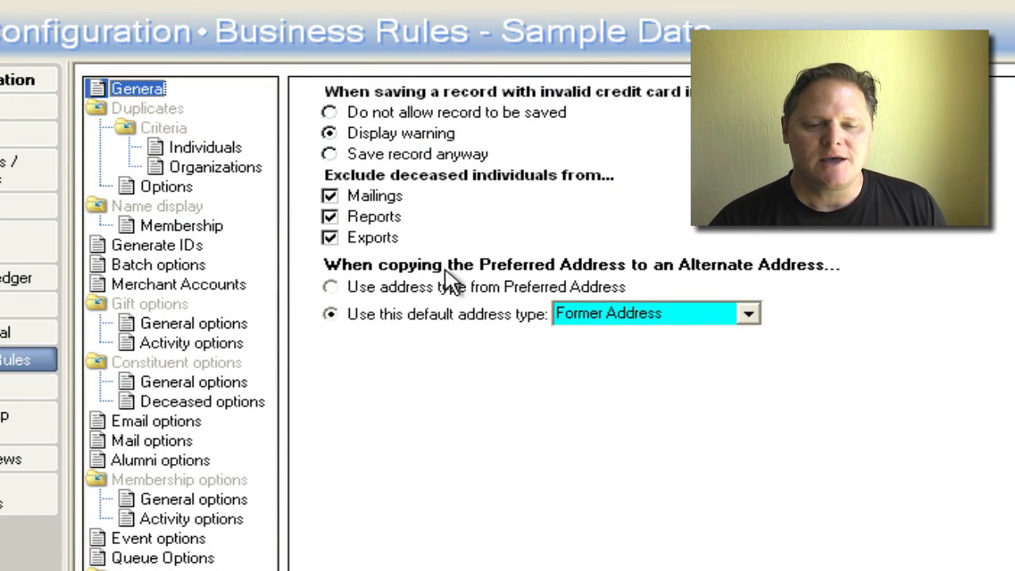
mouse_move(738, 293)
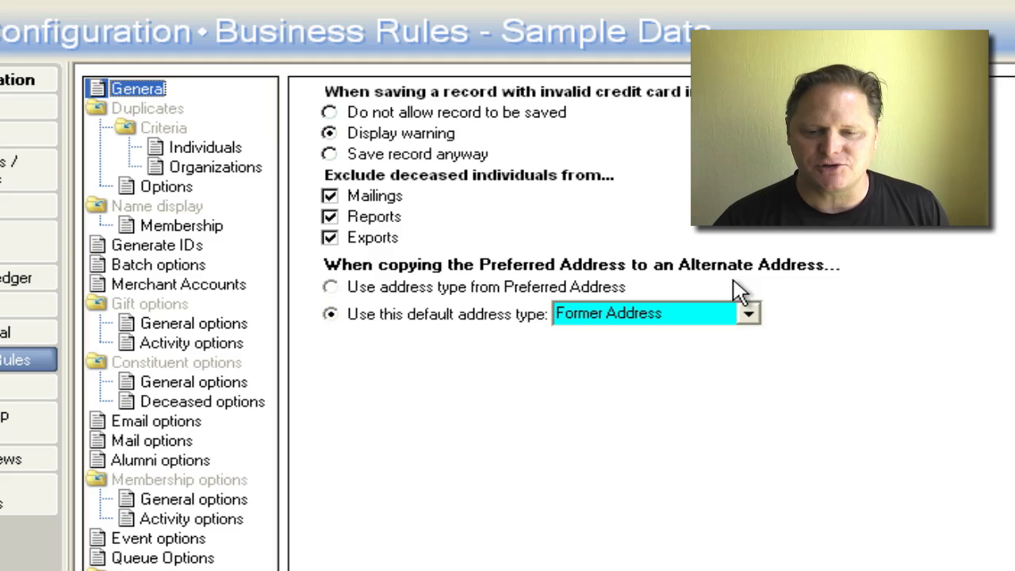
mouse_move(511, 333)
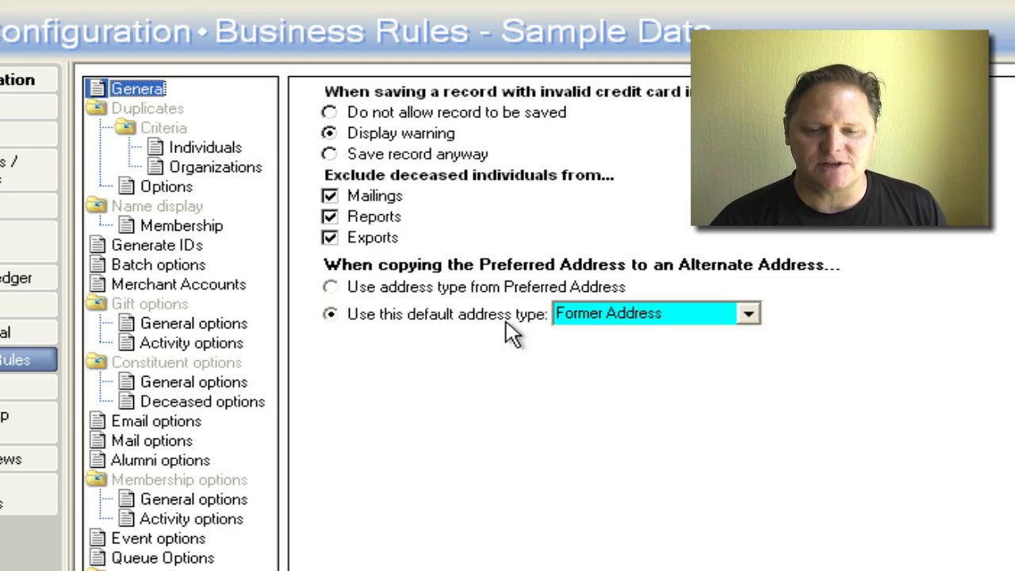
left_click(747, 313)
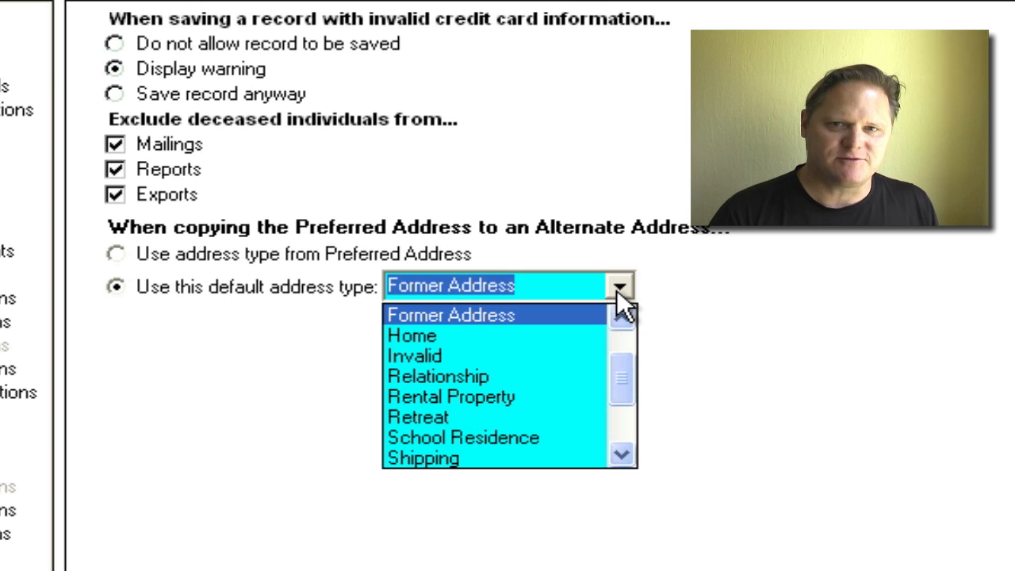
mouse_move(555, 328)
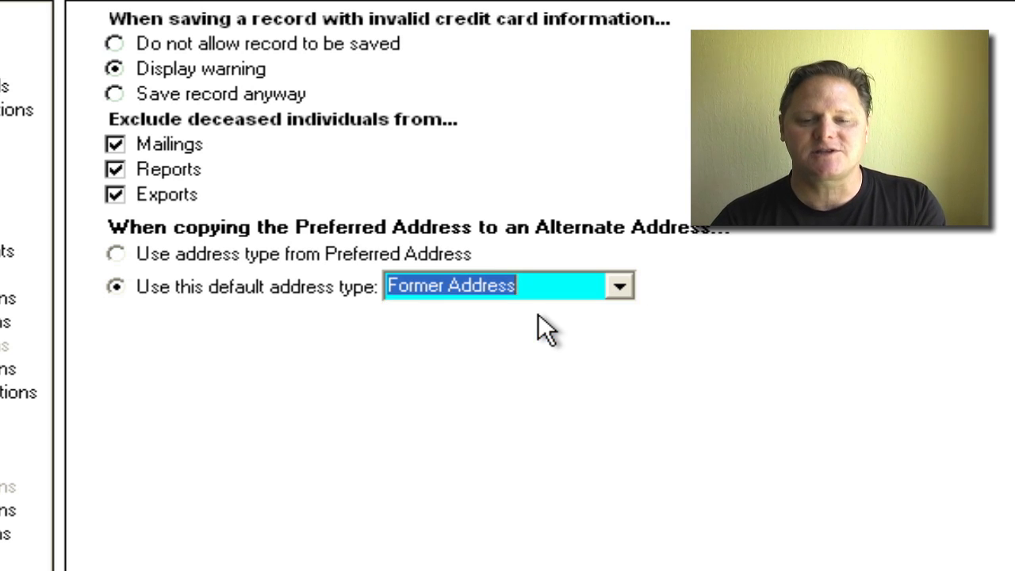
mouse_move(594, 394)
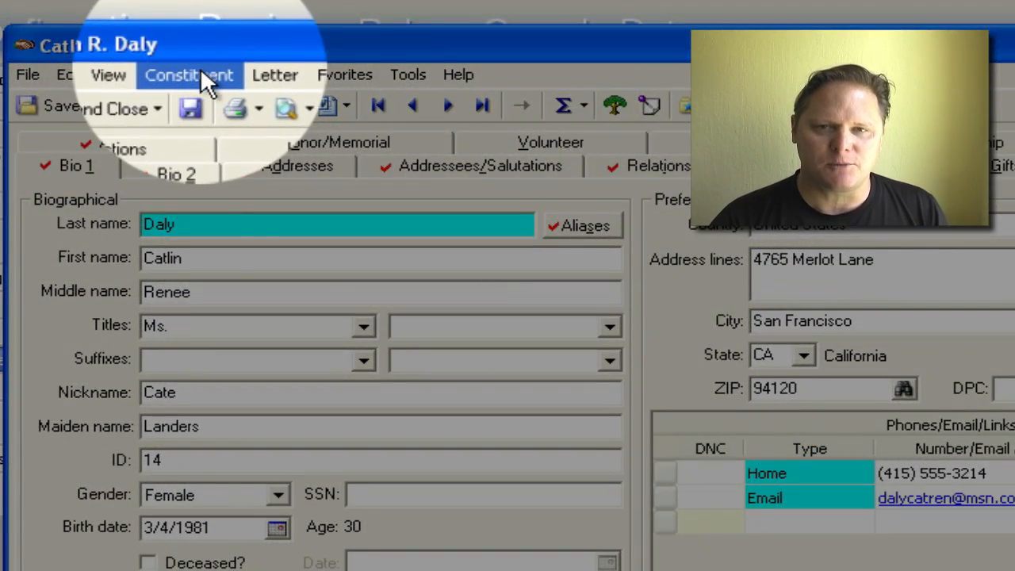
left_click(70, 75)
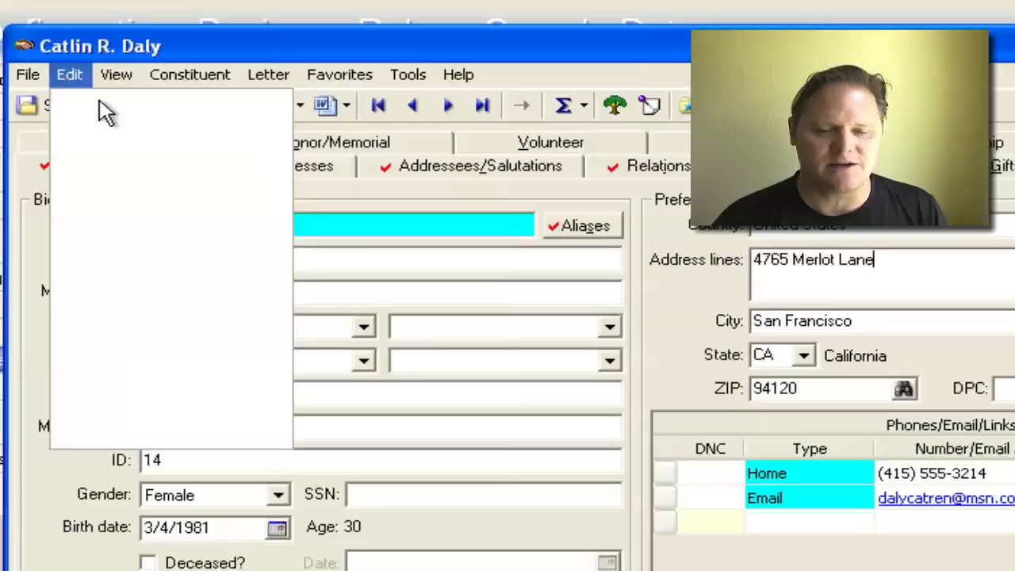
left_click(190, 75)
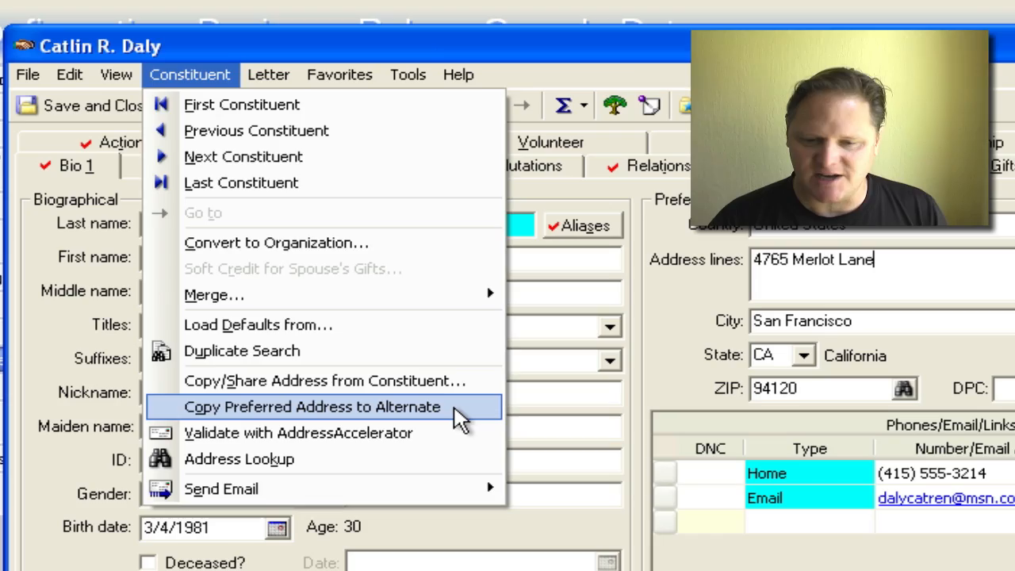
left_click(311, 406)
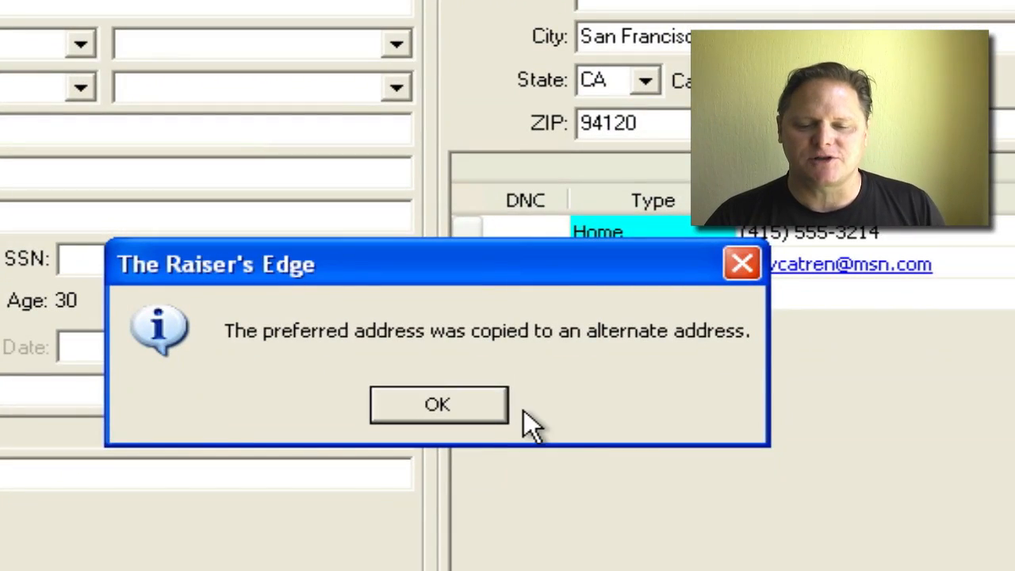
left_click(437, 404)
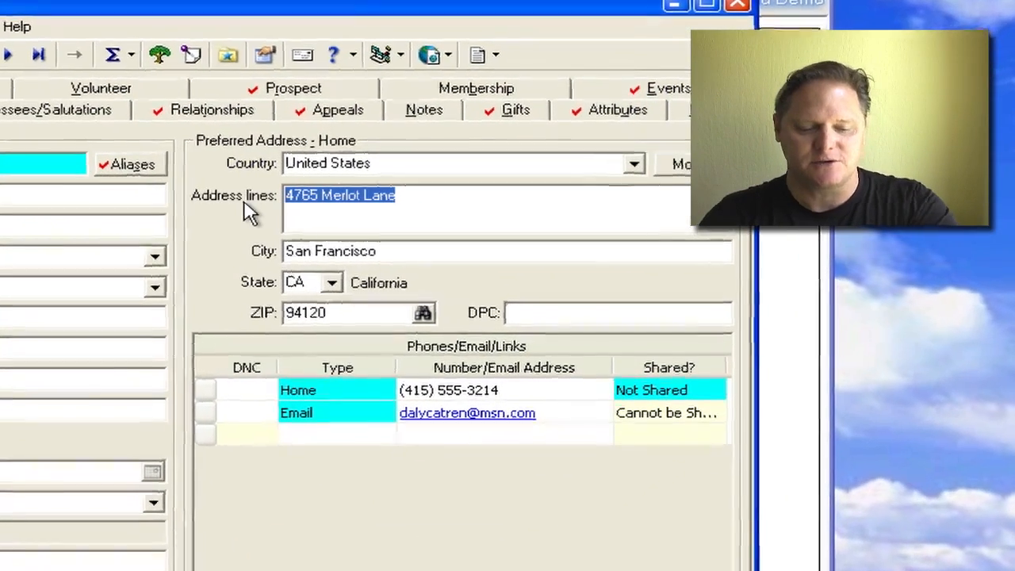
type("1232")
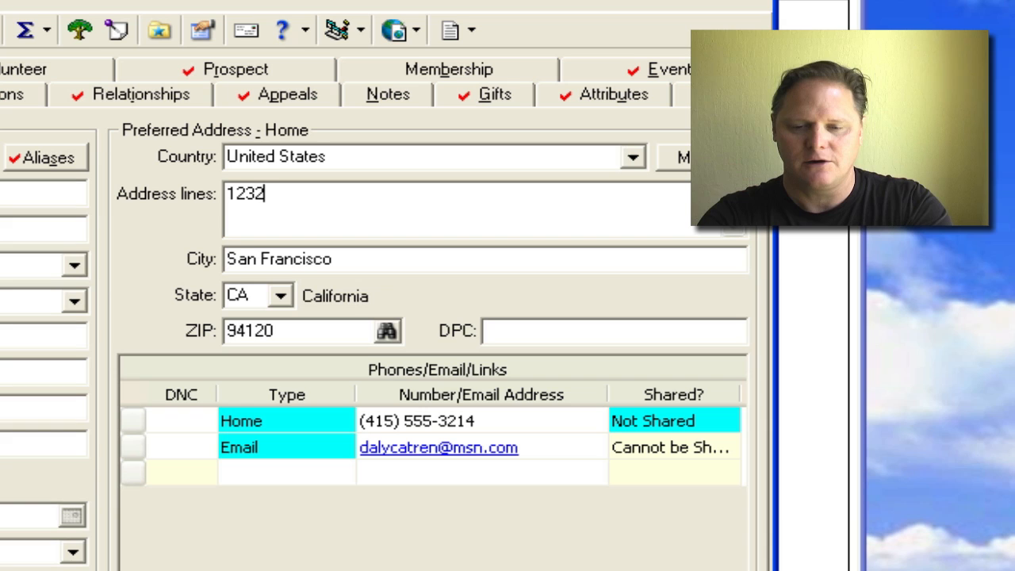
type("Main St.")
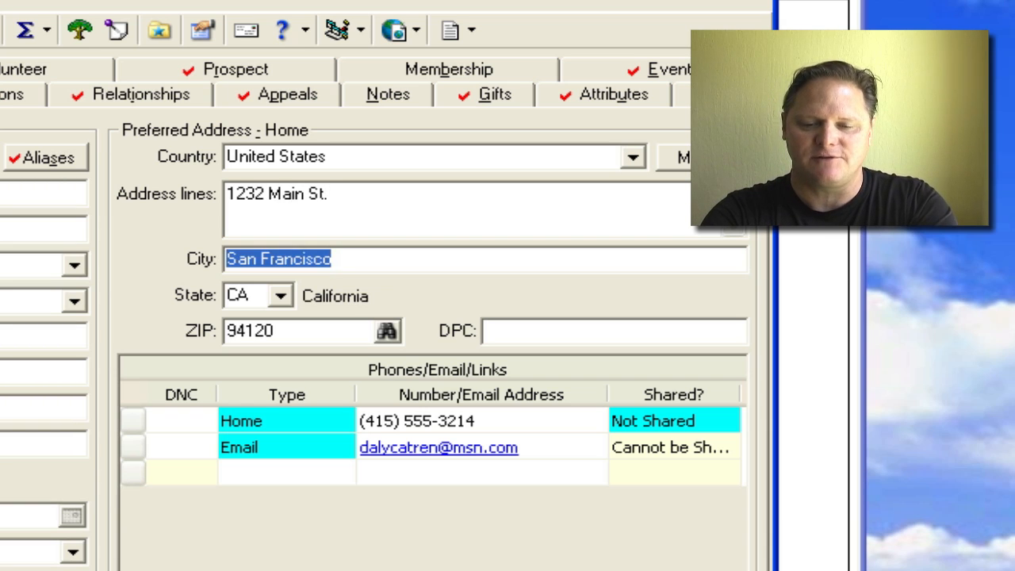
type("Oakland")
left_click(312, 332)
type("94125")
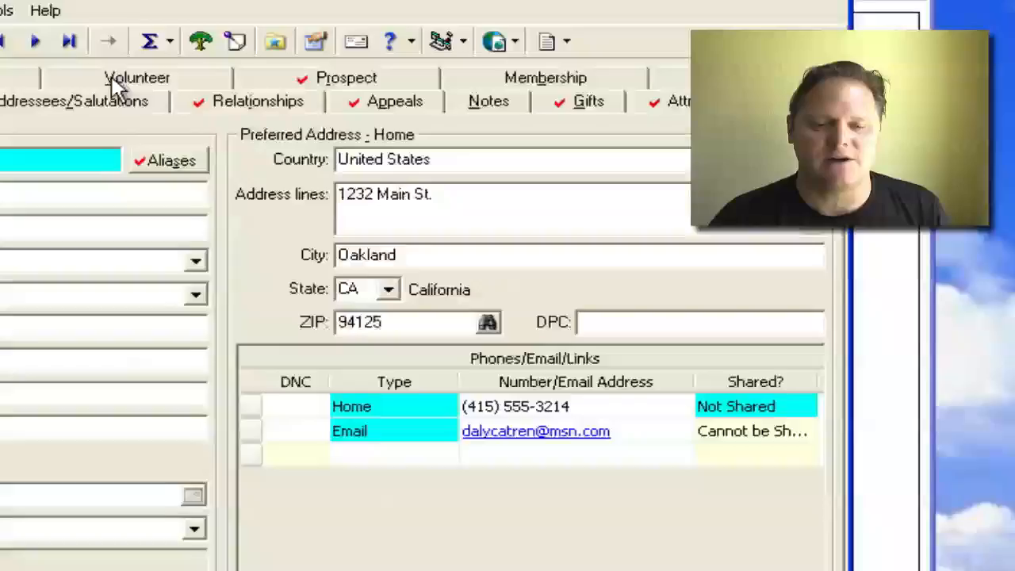
left_click(225, 117)
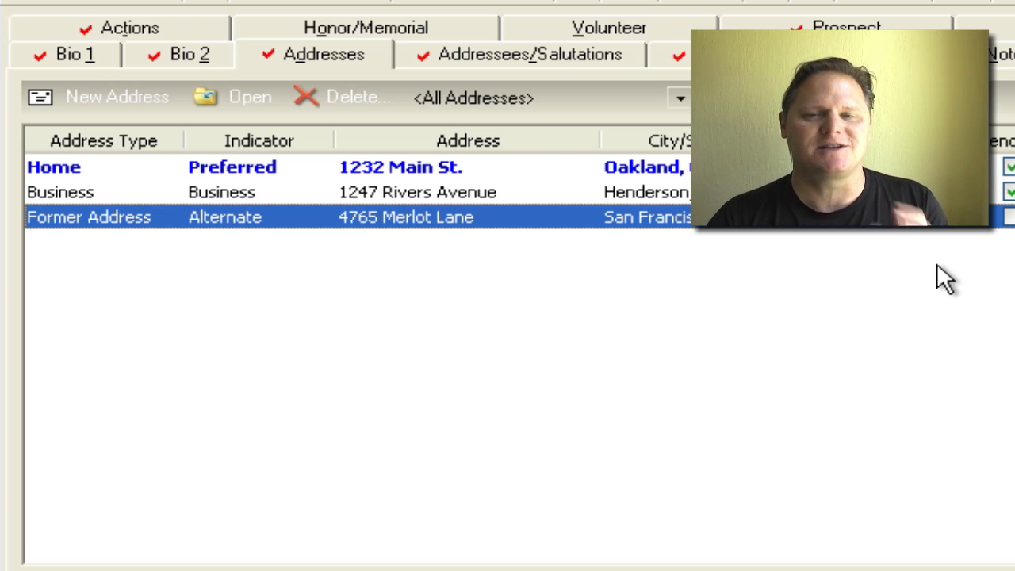
mouse_move(886, 301)
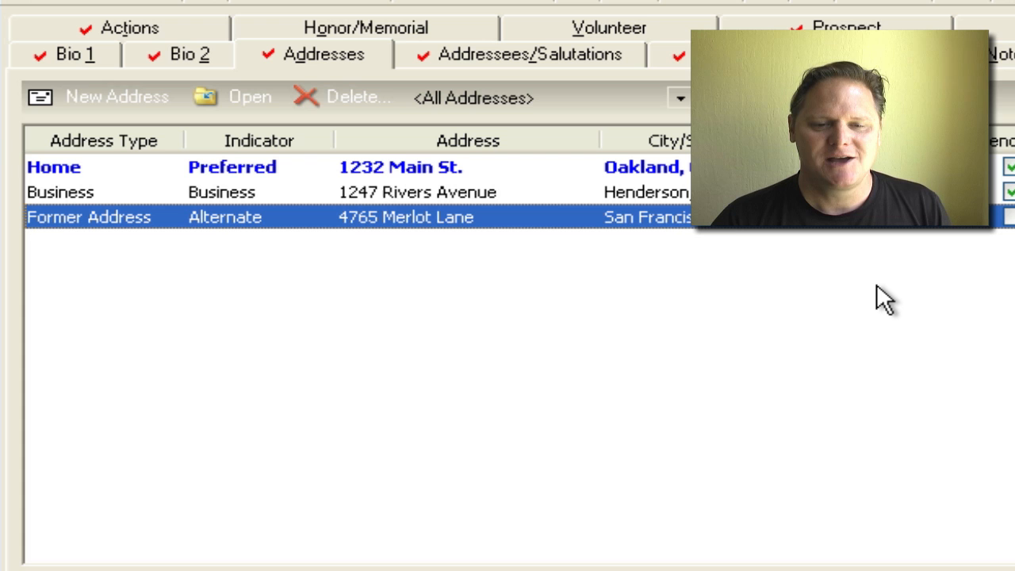